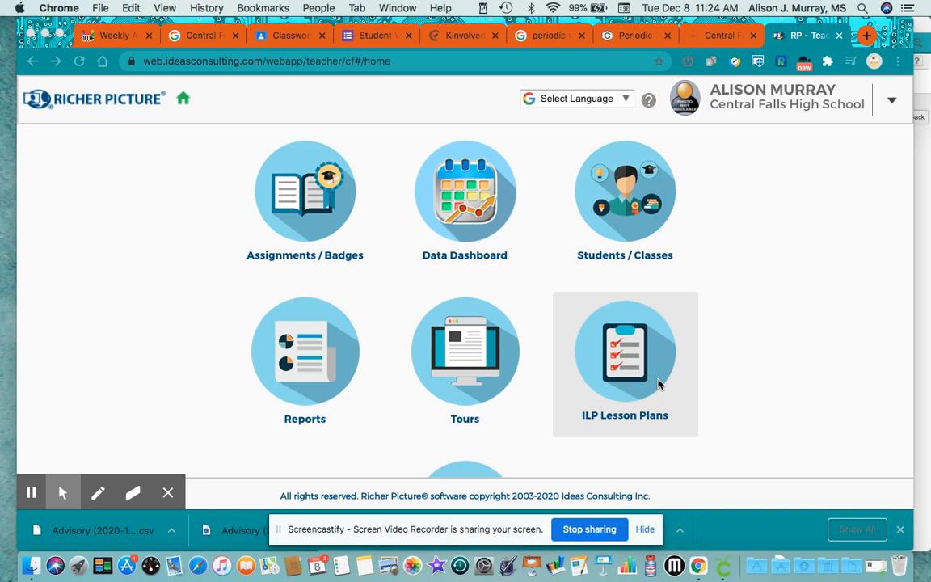
pyautogui.moveTo(766, 258)
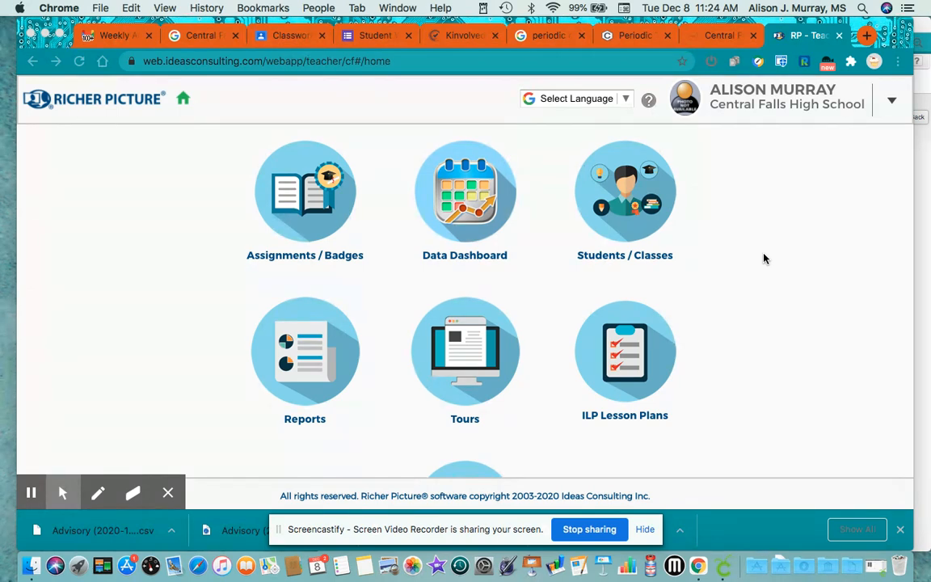
pyautogui.moveTo(713, 238)
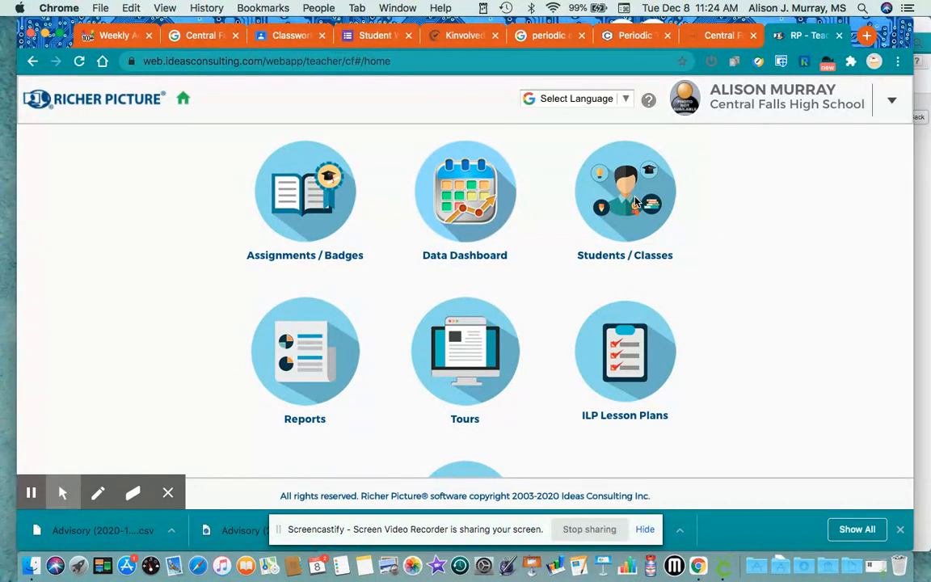
# - Open Students / Classes and select Advisory 10 - Per. 06 from the Class list
pyautogui.click(625, 192)
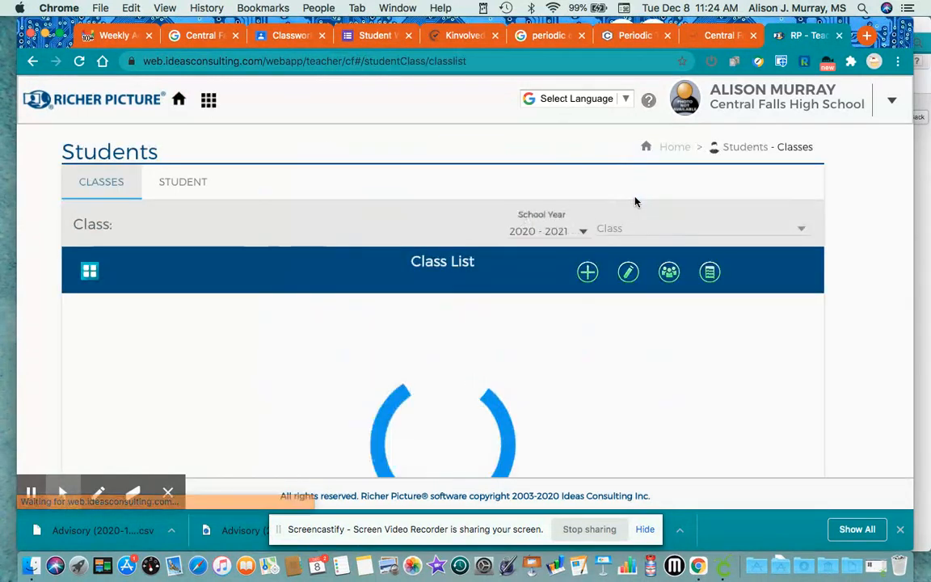
pyautogui.click(699, 228)
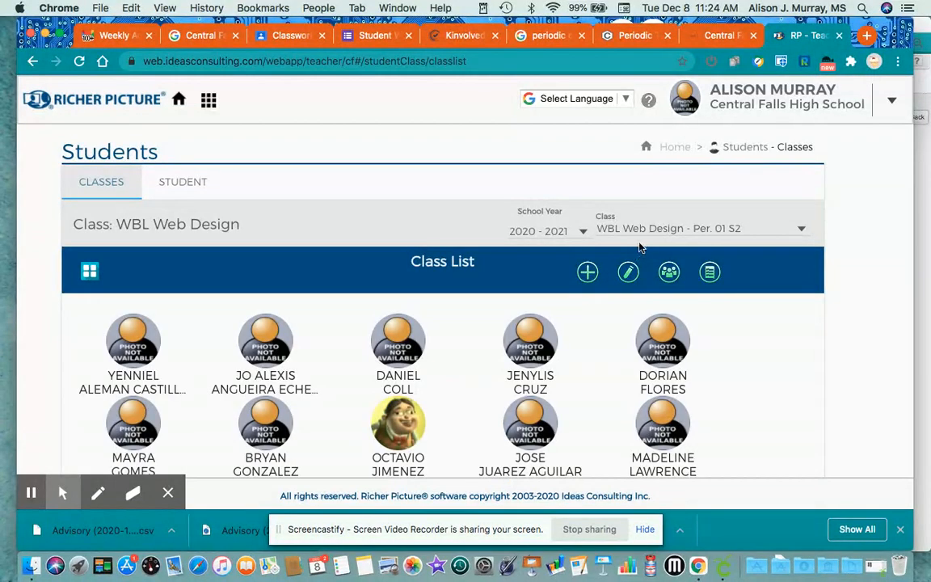
pyautogui.click(703, 228)
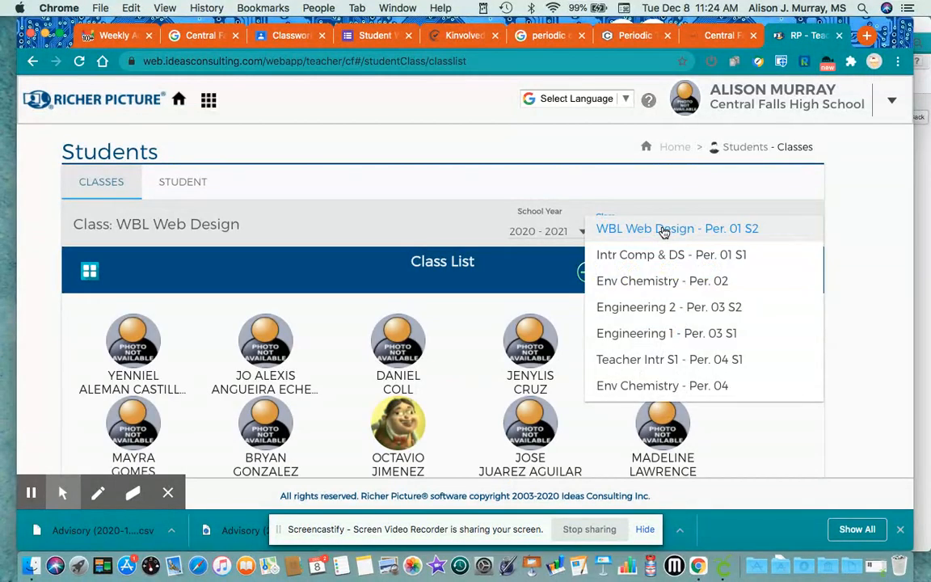
pyautogui.scroll(-3)
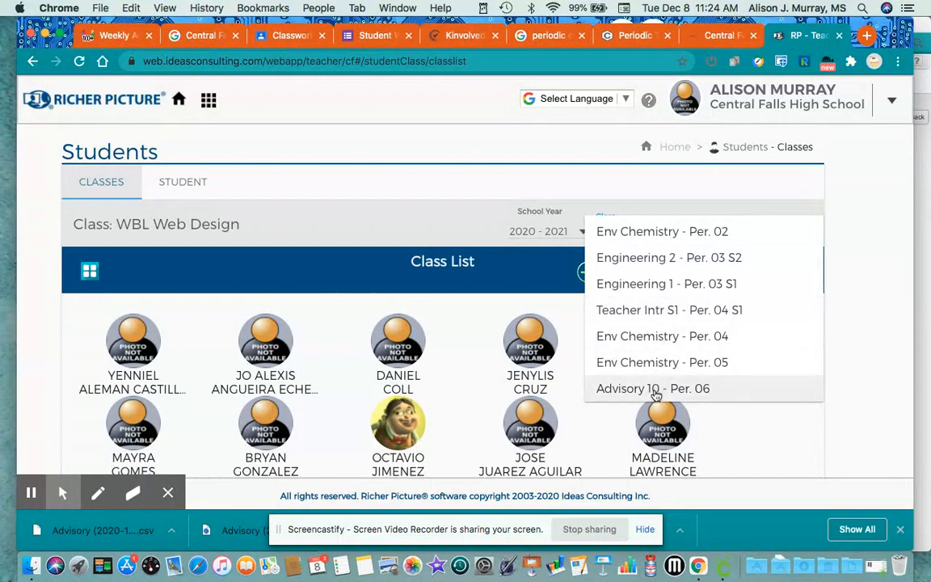
pyautogui.click(652, 388)
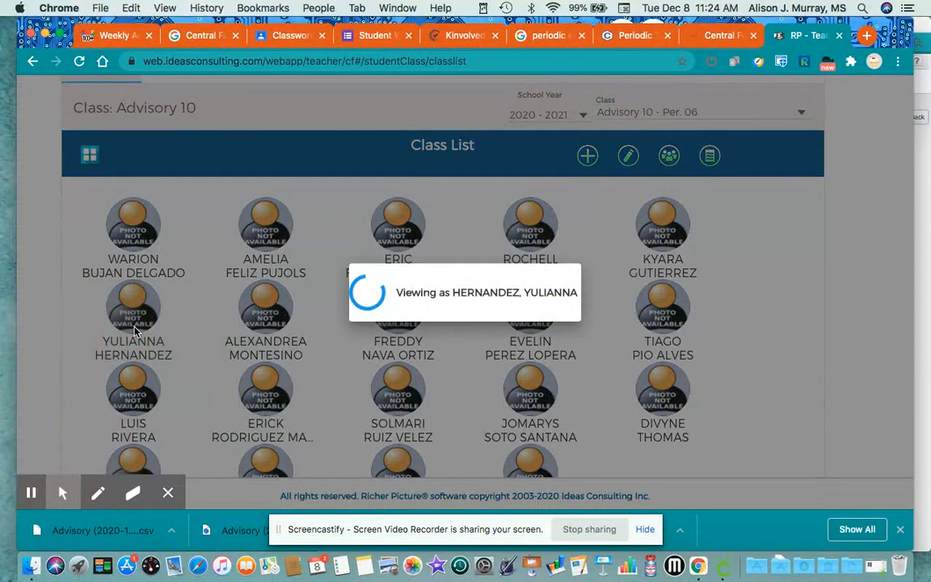
# - View as an Advisory 10 student and open their Learning Plans
pyautogui.click(133, 307)
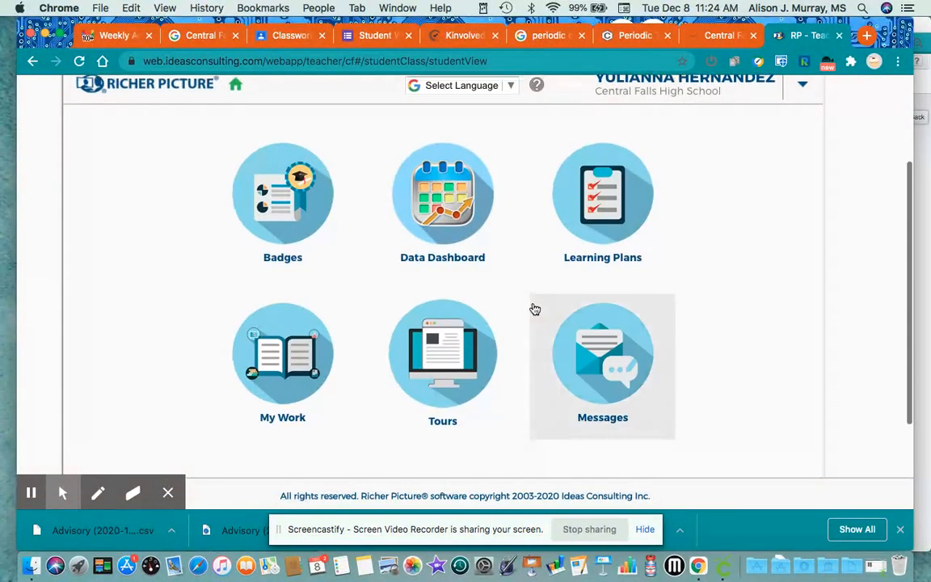
pyautogui.click(603, 194)
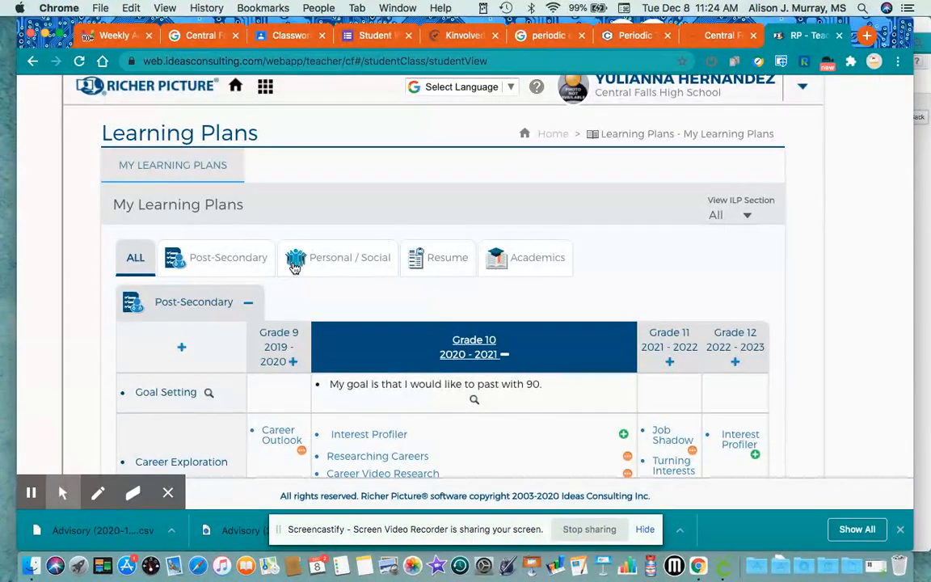
pyautogui.moveTo(339, 254)
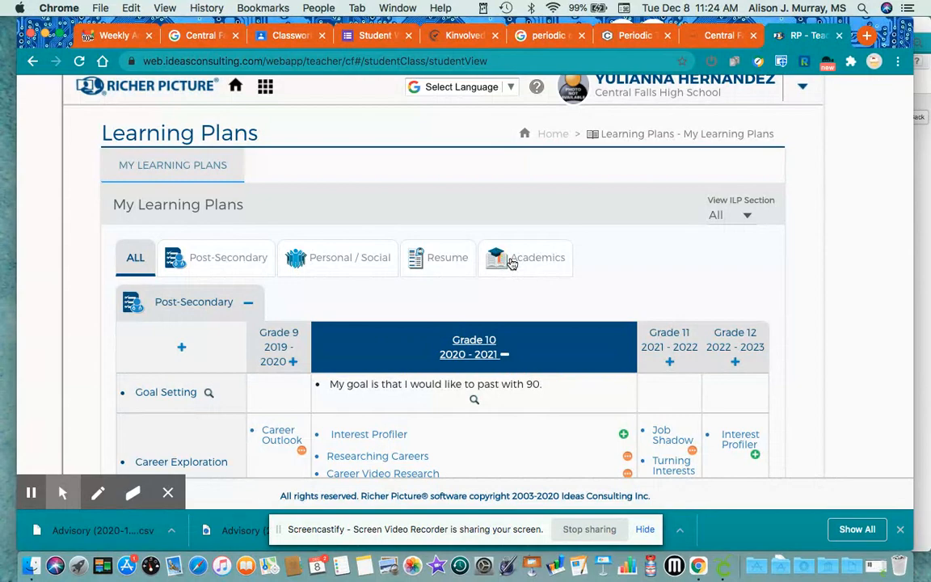
pyautogui.scroll(-3)
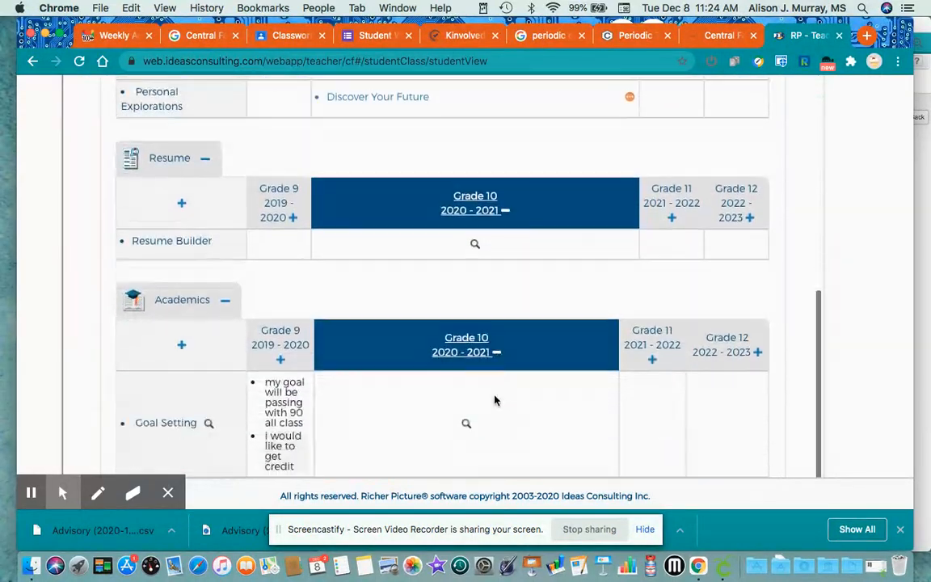
pyautogui.scroll(-3)
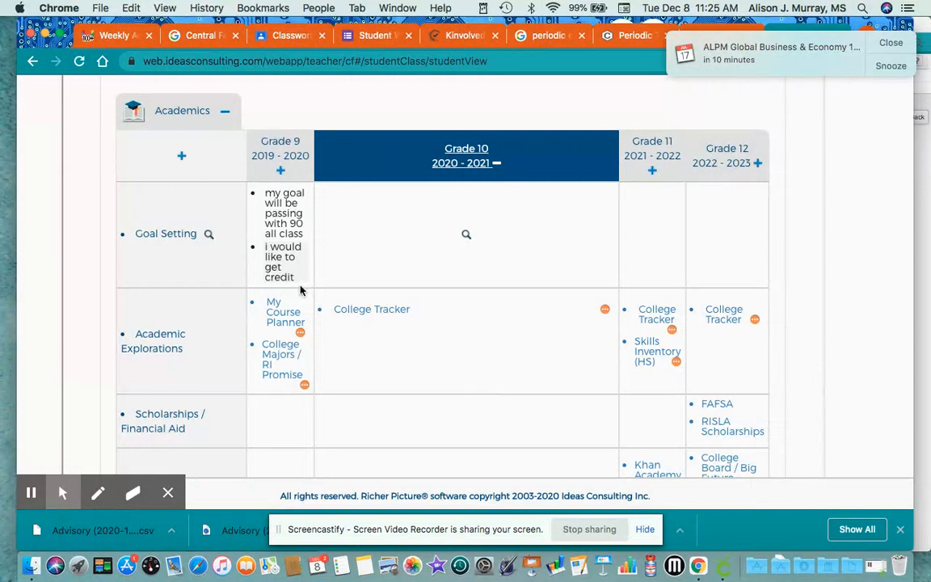
pyautogui.moveTo(275, 188)
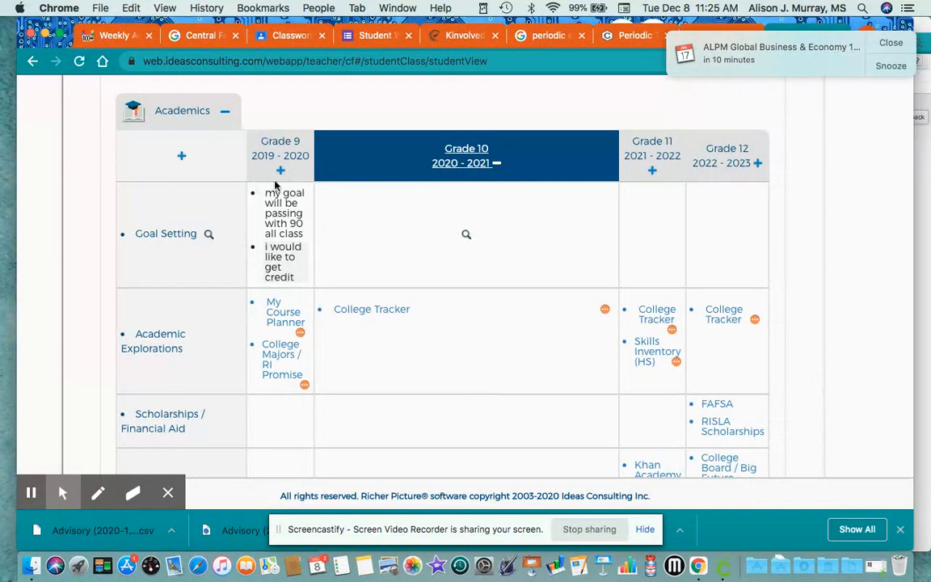
pyautogui.moveTo(280, 170)
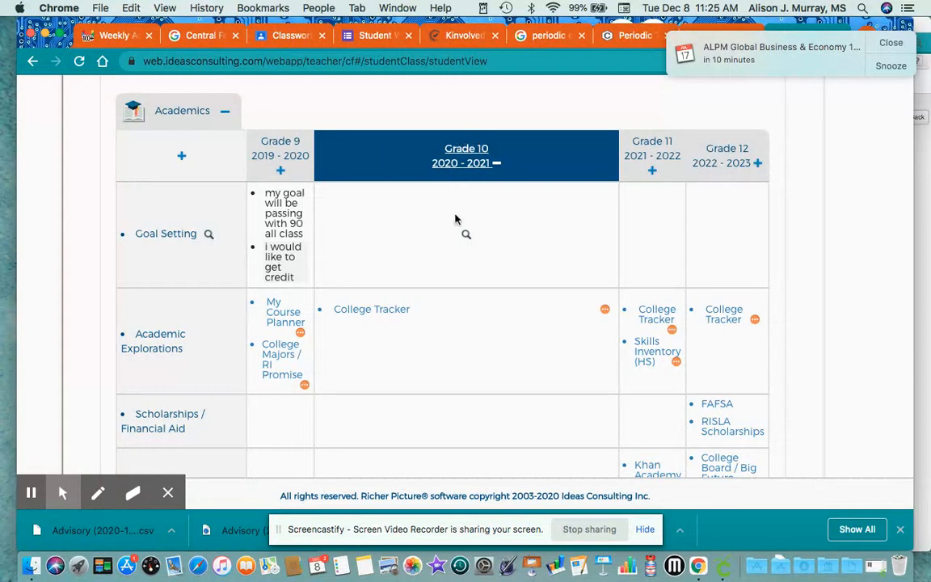
pyautogui.moveTo(421, 229)
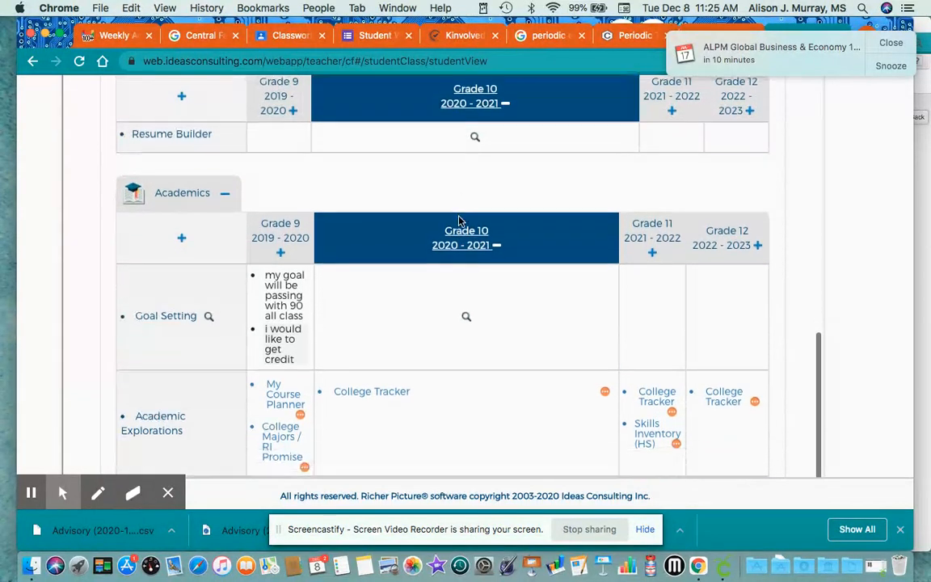
pyautogui.scroll(3)
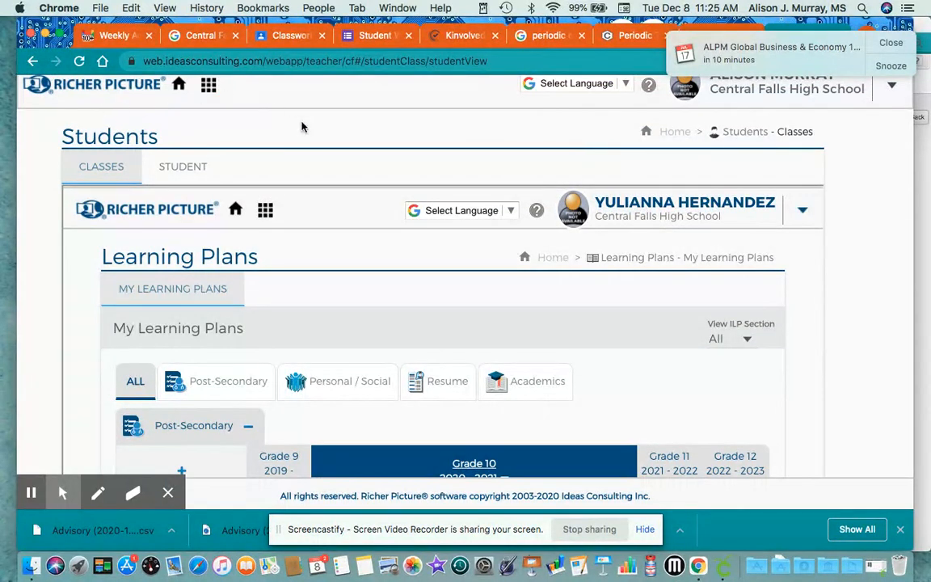
# - Exit the student view via the home page and Students heading, back to the class list
pyautogui.click(32, 62)
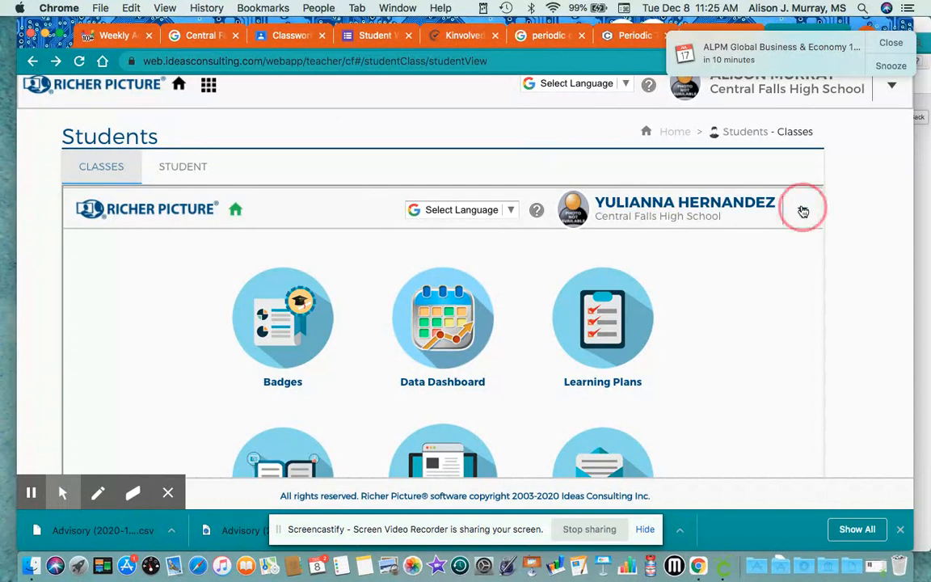
pyautogui.click(802, 209)
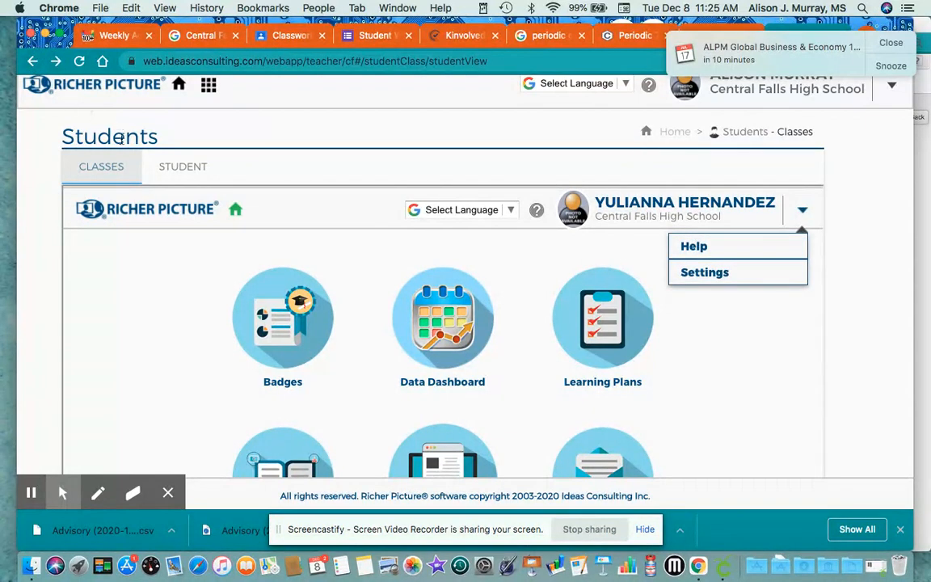
pyautogui.click(101, 166)
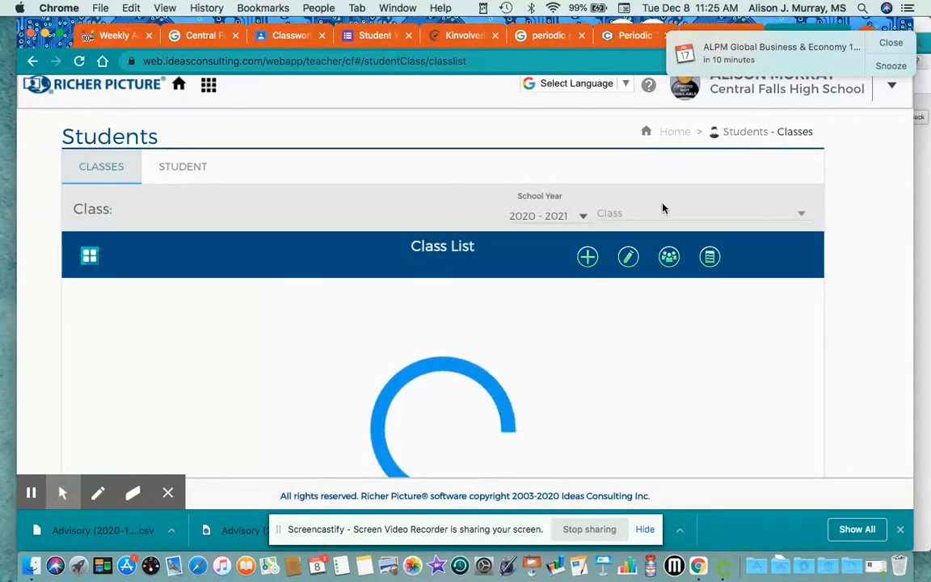
pyautogui.click(695, 213)
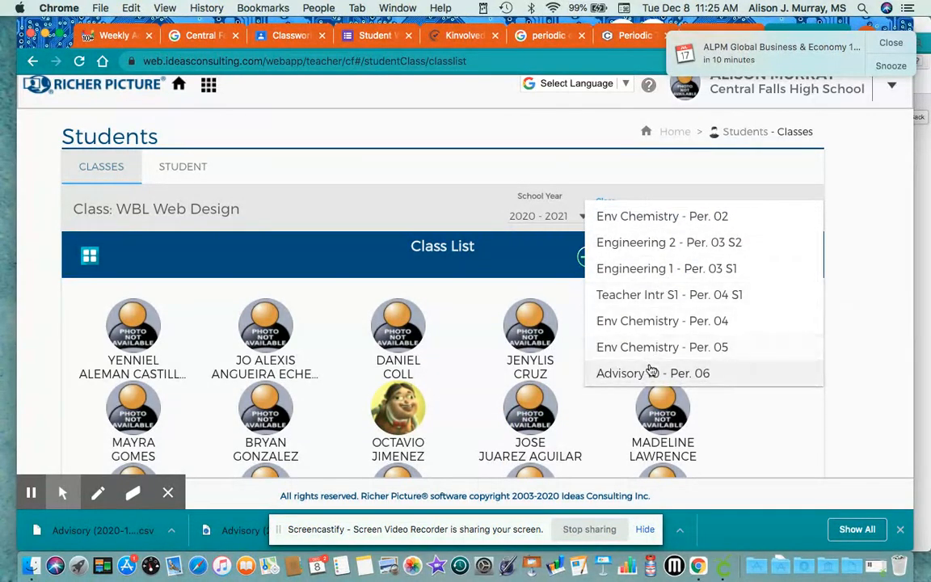
# - Select Advisory 10 - Per. 06 to show its 2020–2021 roster
pyautogui.click(652, 373)
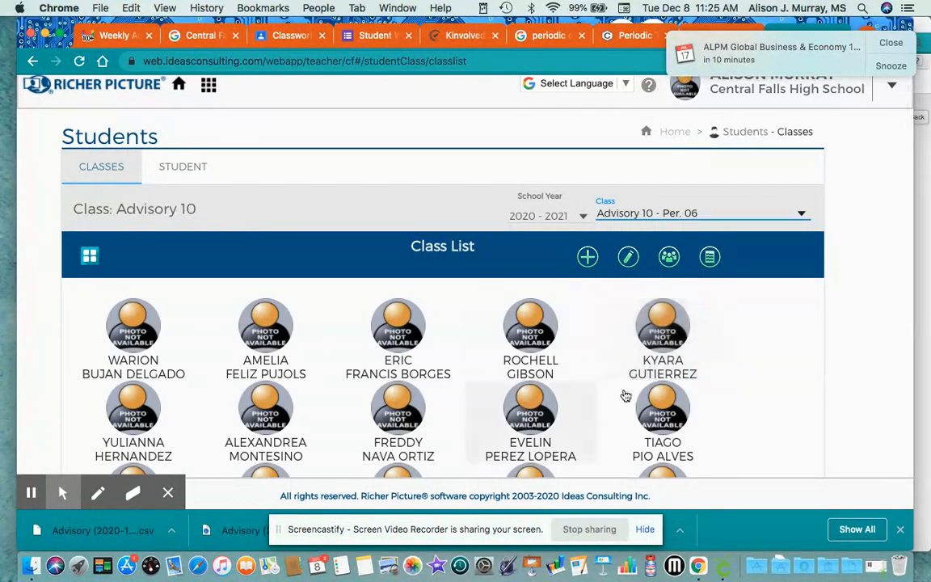
pyautogui.moveTo(545, 83)
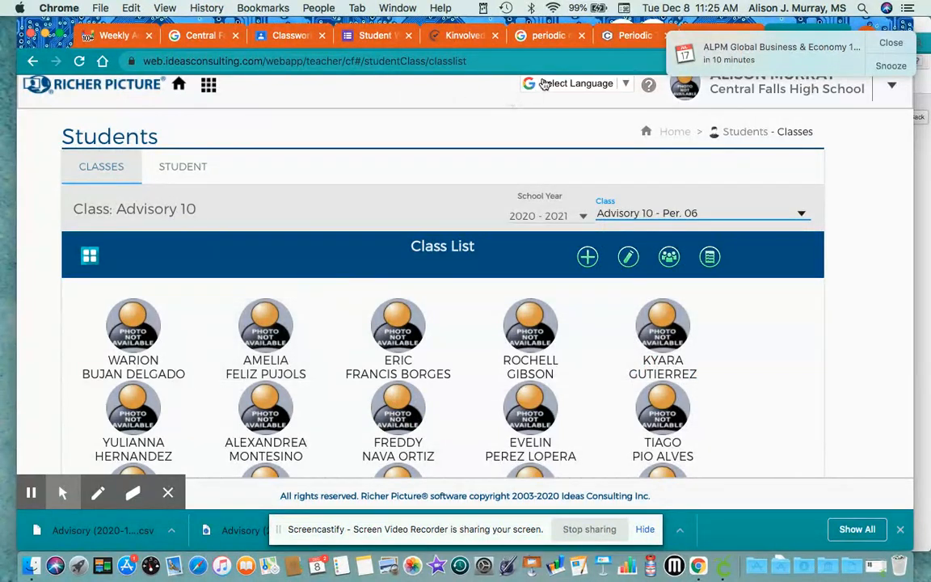